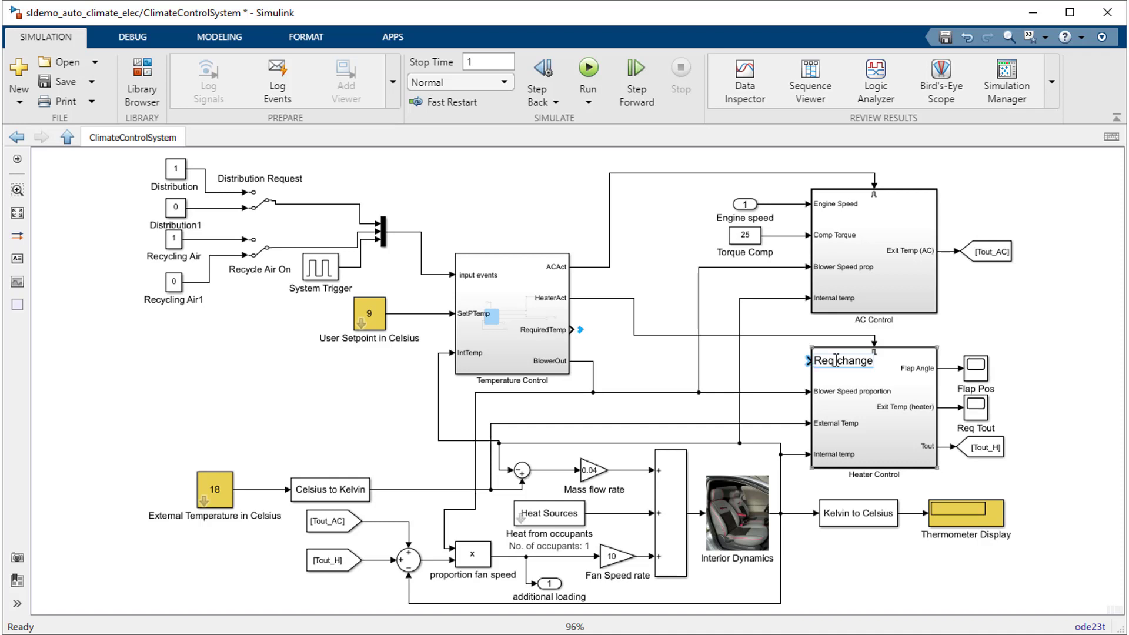
Rename the Heater Control block's first input port to 'Req Temp change'
click(834, 360)
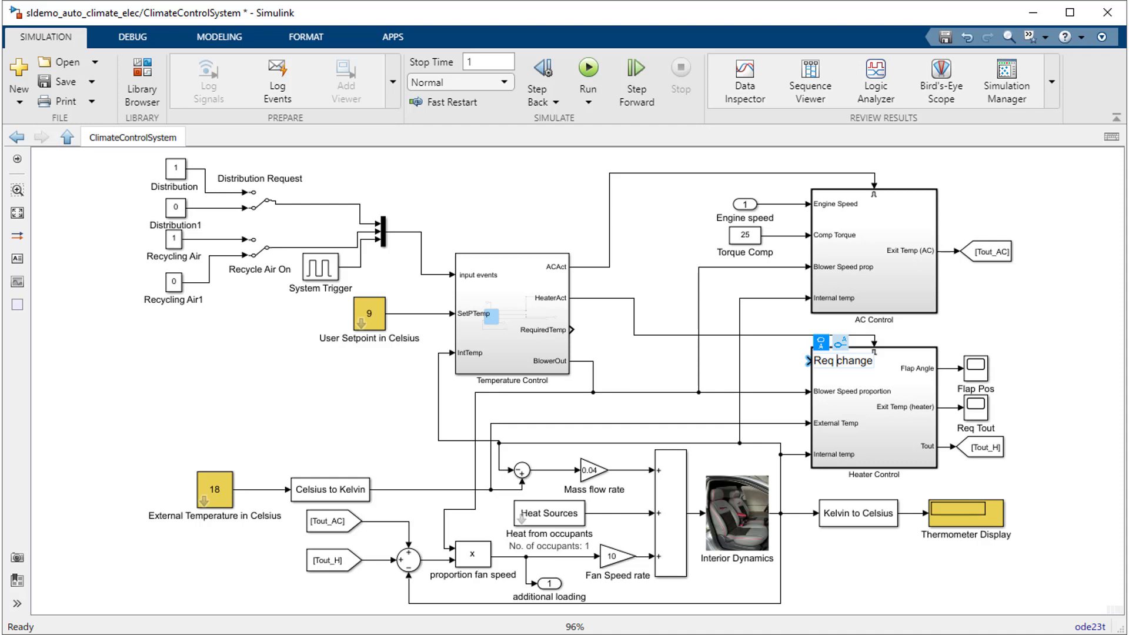
mouse_move(829, 353)
text( Temp)
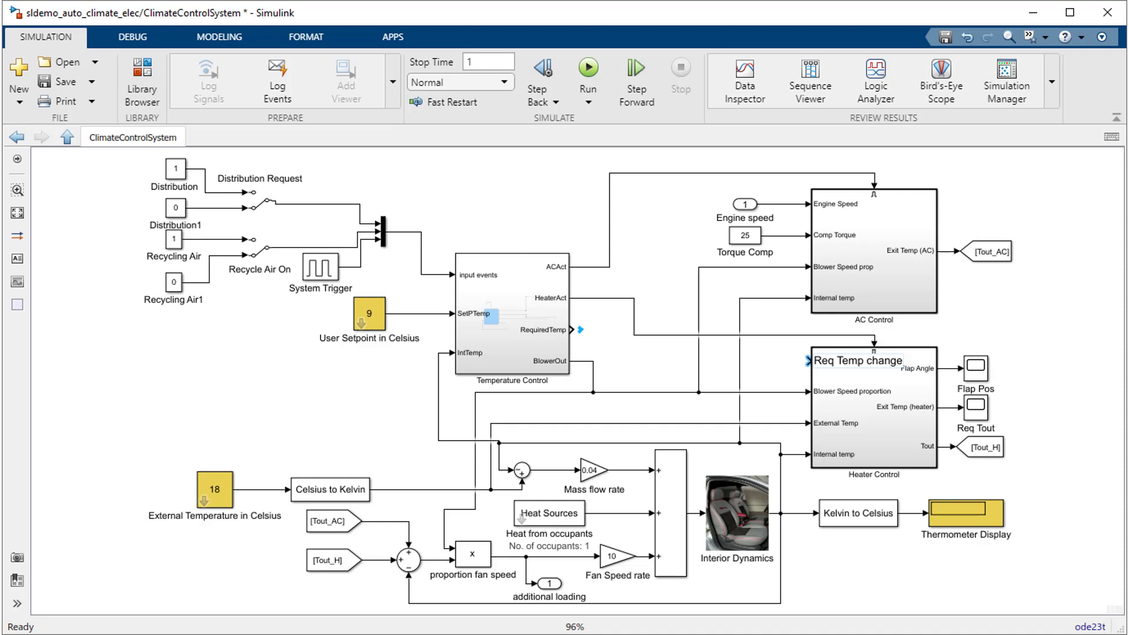
double_click(874, 421)
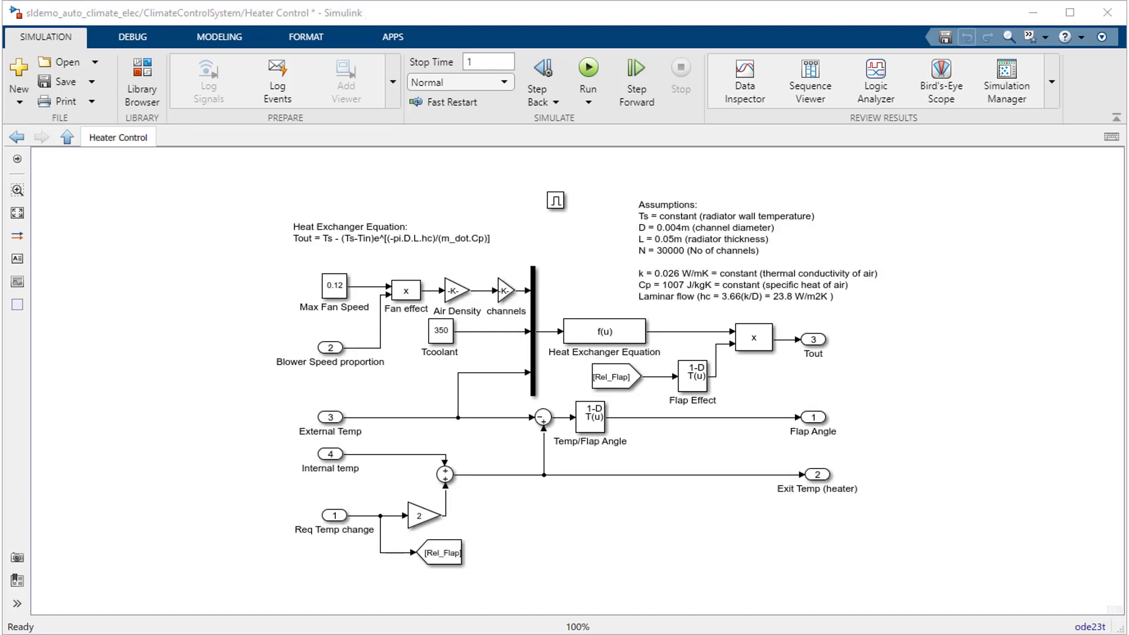
click(333, 515)
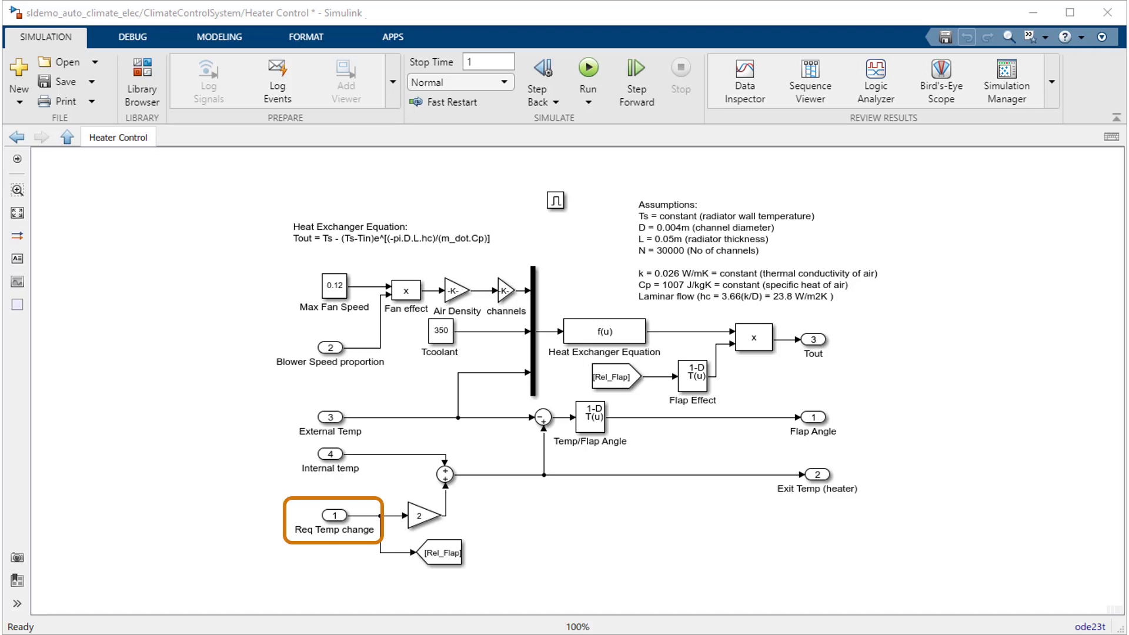
click(65, 136)
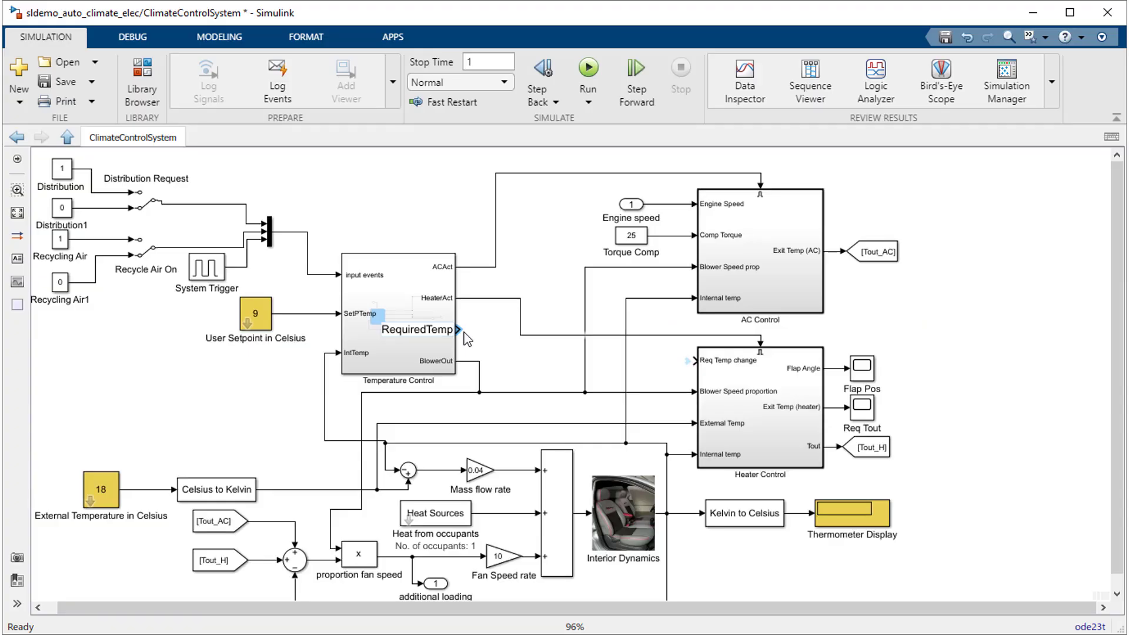
Name the RequiredTemp output signal 'TempSignal' and wire it to Heater Control's Req Temp change input
click(460, 332)
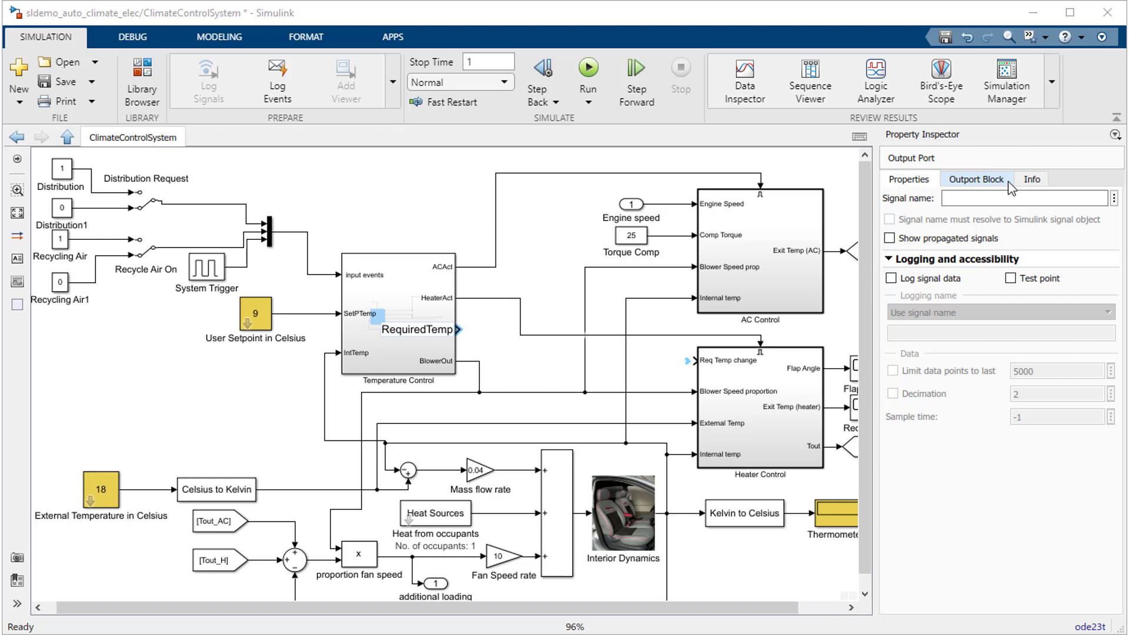
click(975, 178)
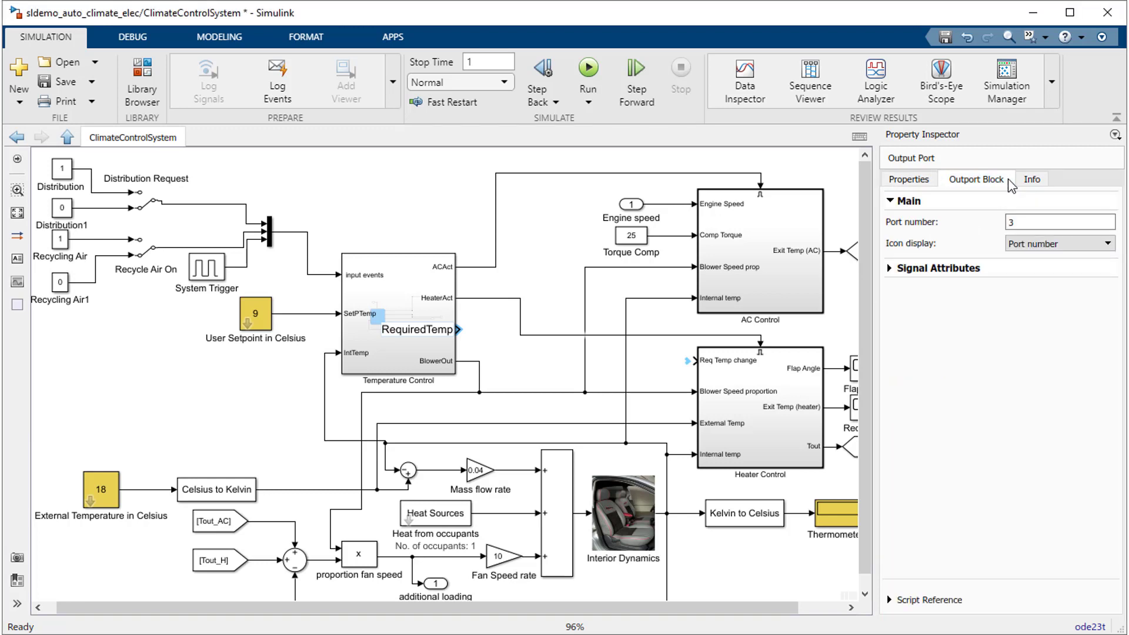
click(907, 178)
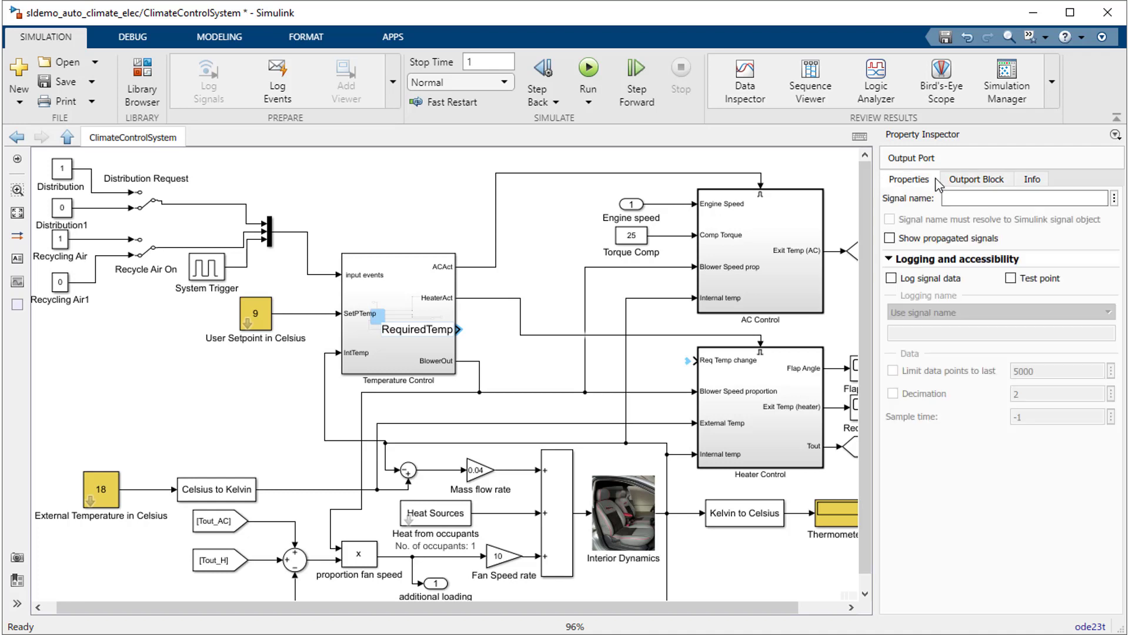
text(TempSignal)
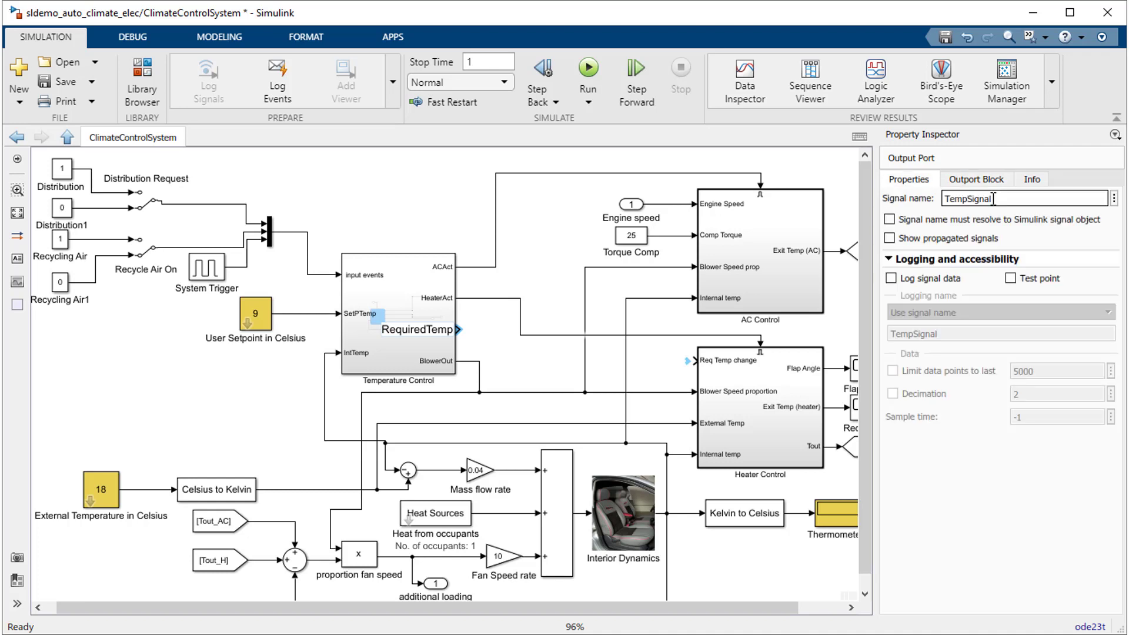
click(684, 368)
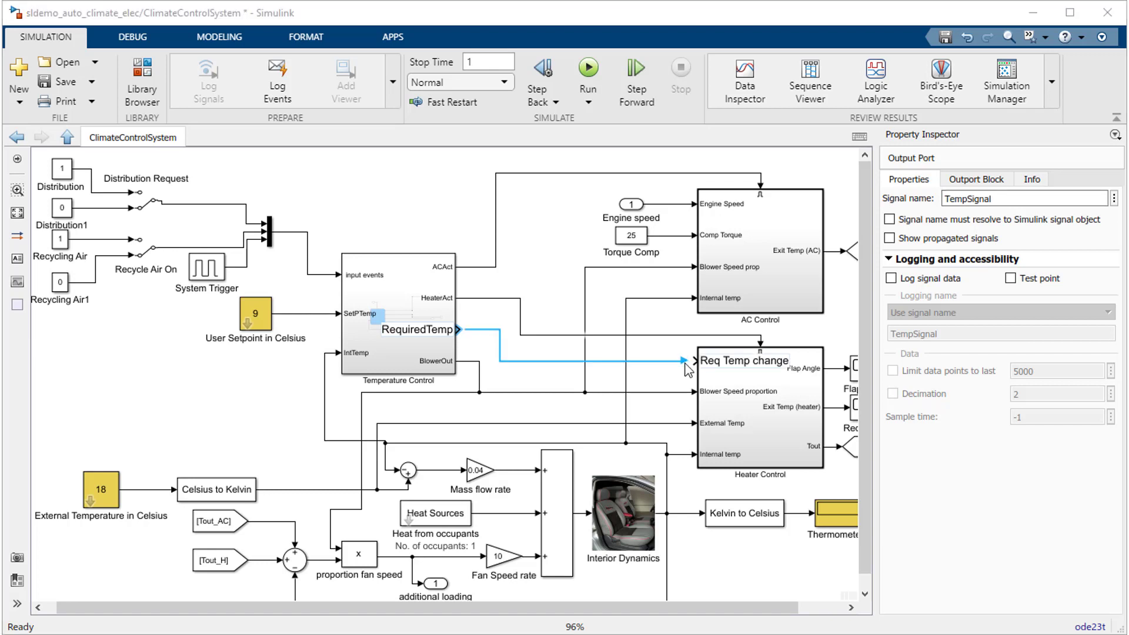